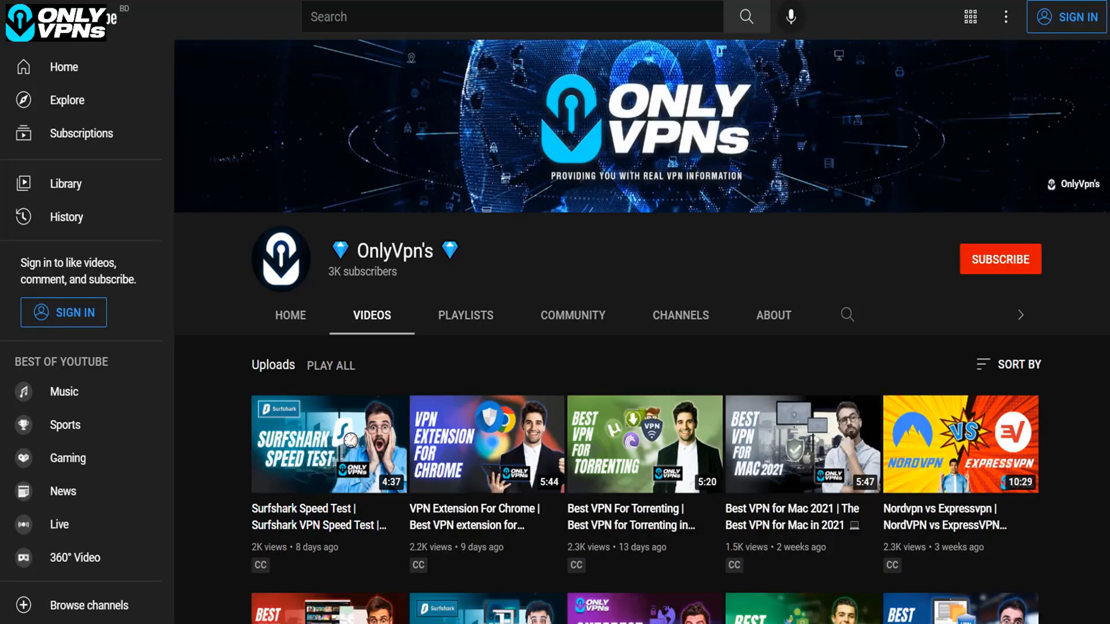
# - Sign in to the NordVPN account from the welcome screen to reach the server map
pyautogui.scroll(-3)
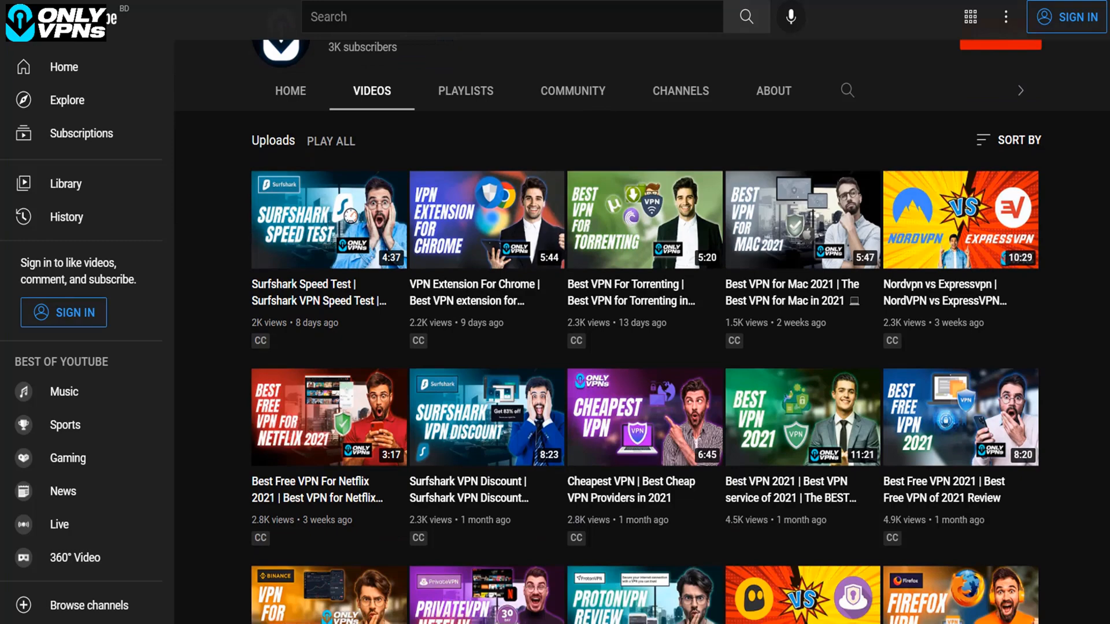
pyautogui.scroll(-3)
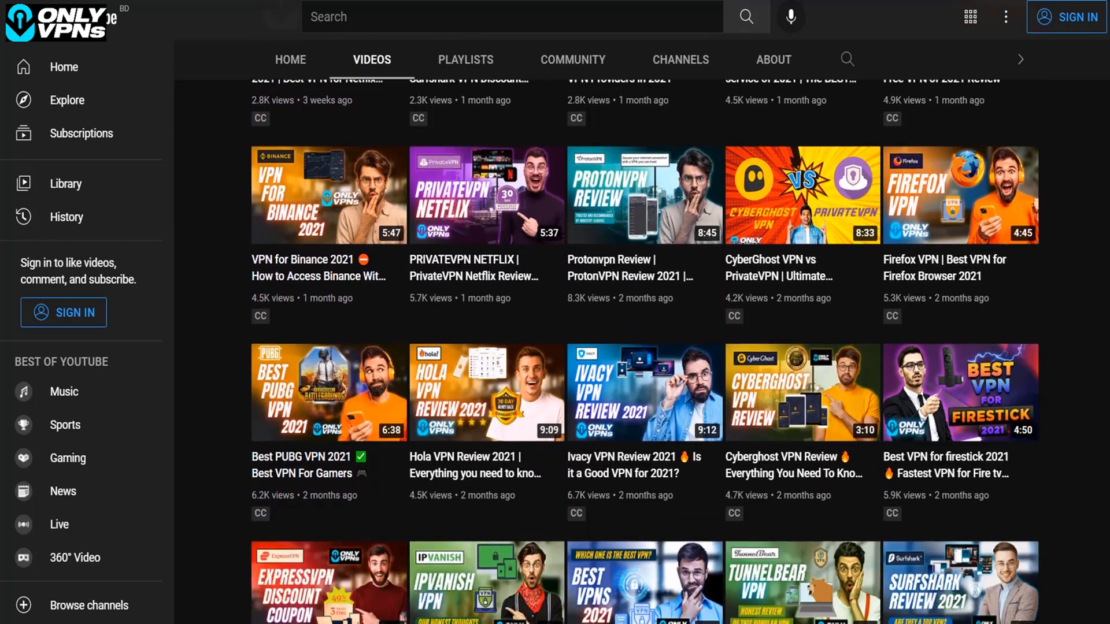
pyautogui.scroll(-3)
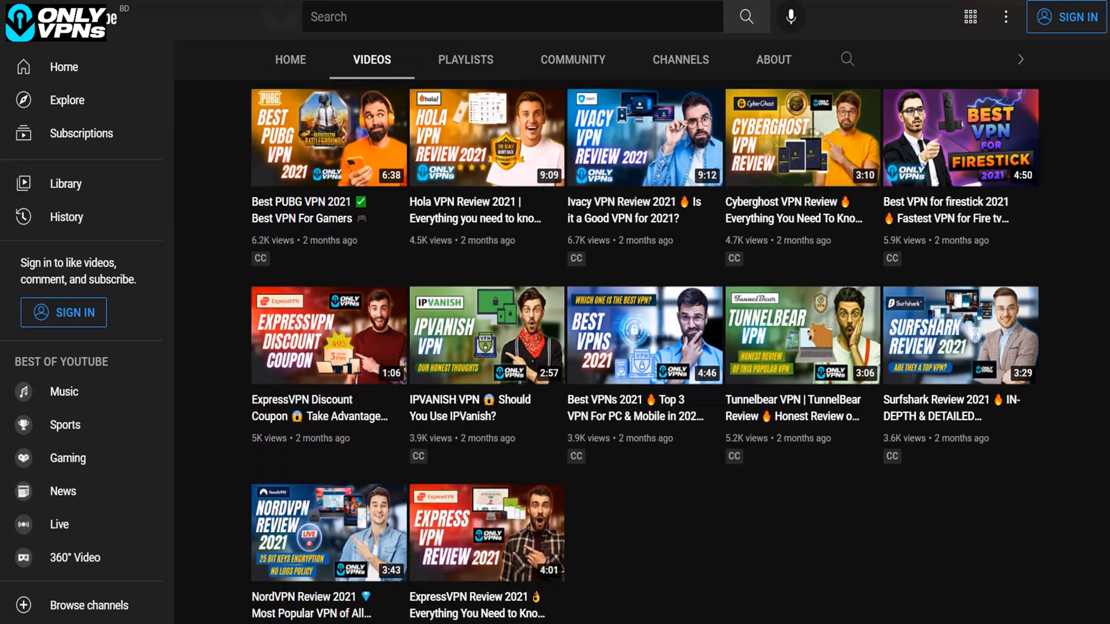
pyautogui.scroll(-3)
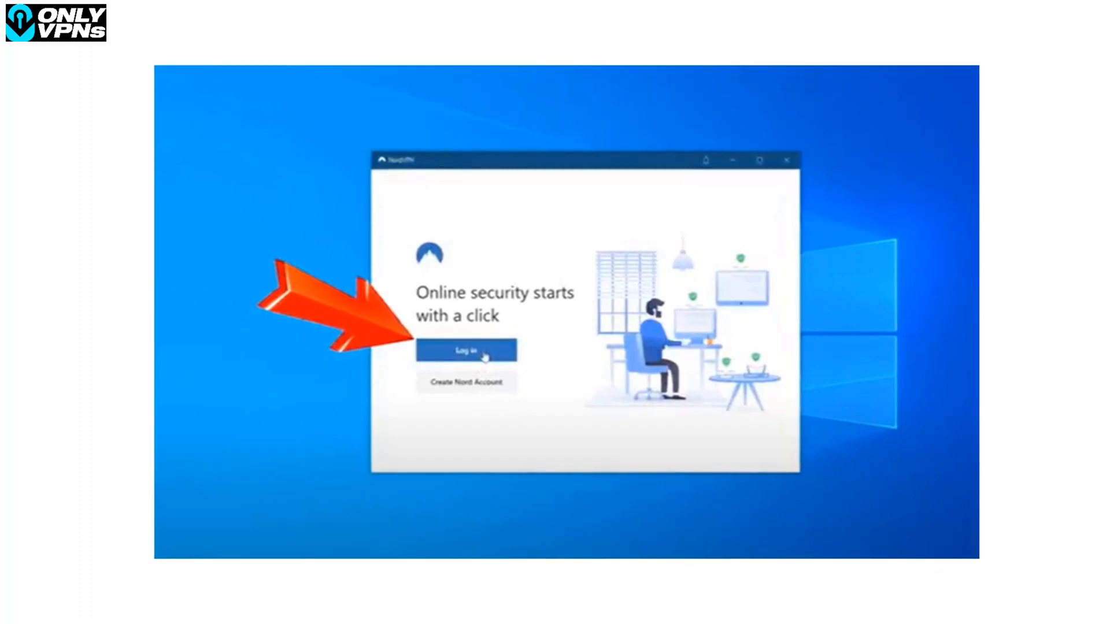
pyautogui.click(466, 349)
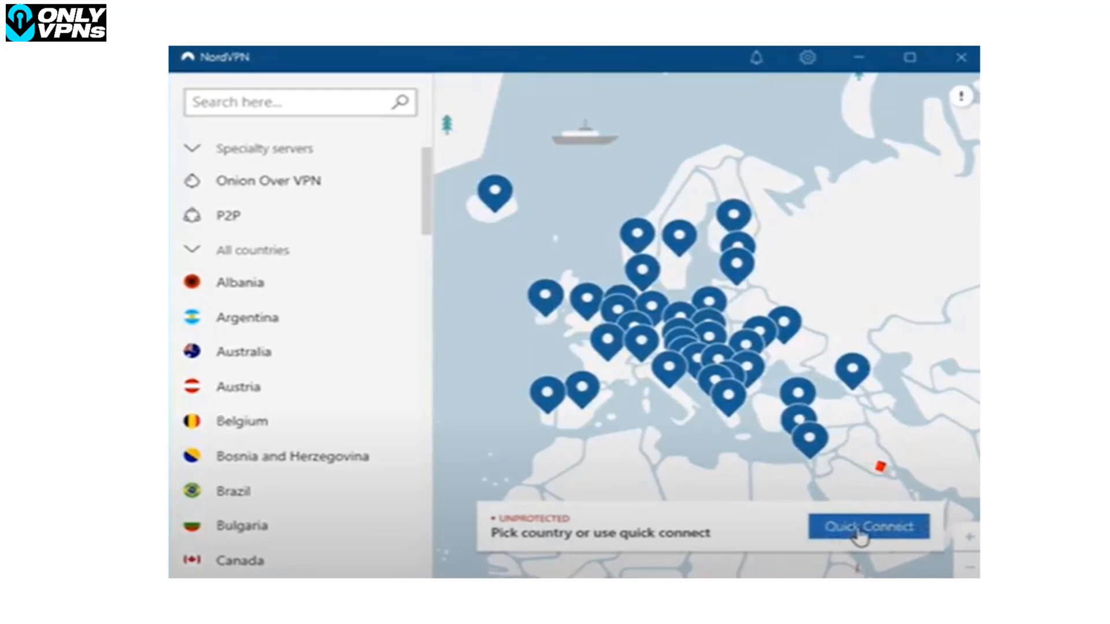
# - Quick Connect to the fastest server (France #625) and go to the app settings
pyautogui.click(868, 527)
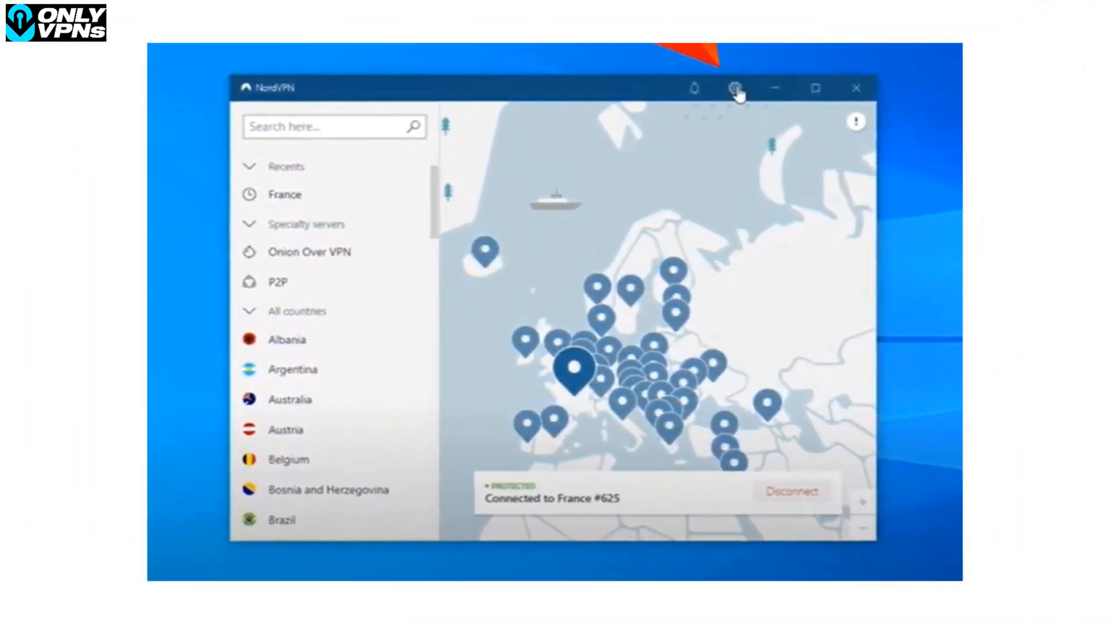
pyautogui.click(739, 89)
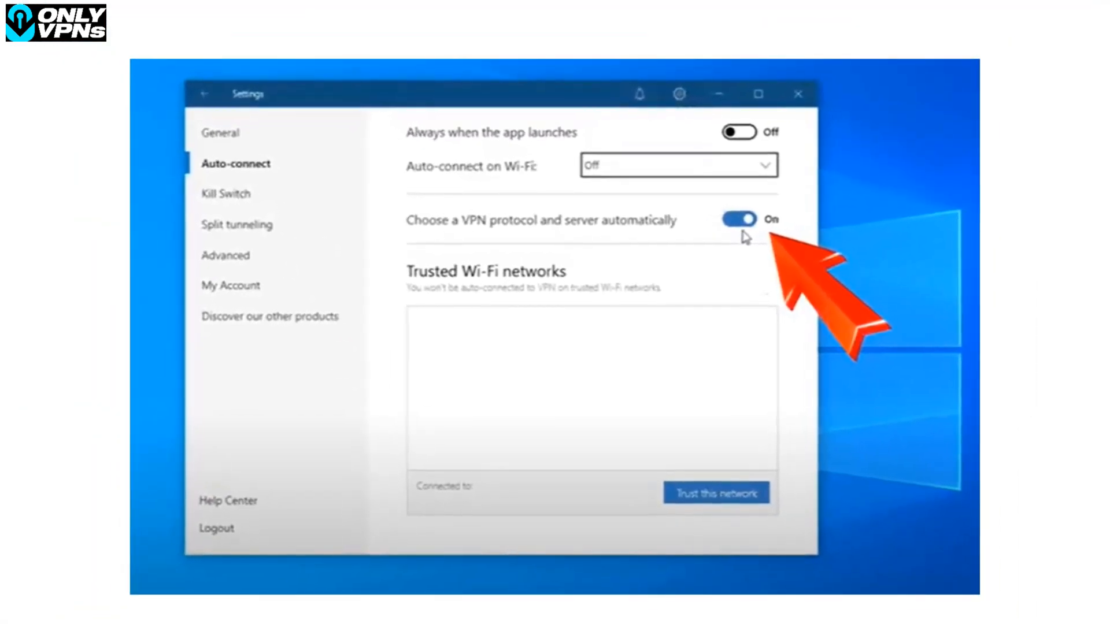
# - Switch off 'Choose a VPN protocol and server automatically' under Auto-connect
pyautogui.click(739, 219)
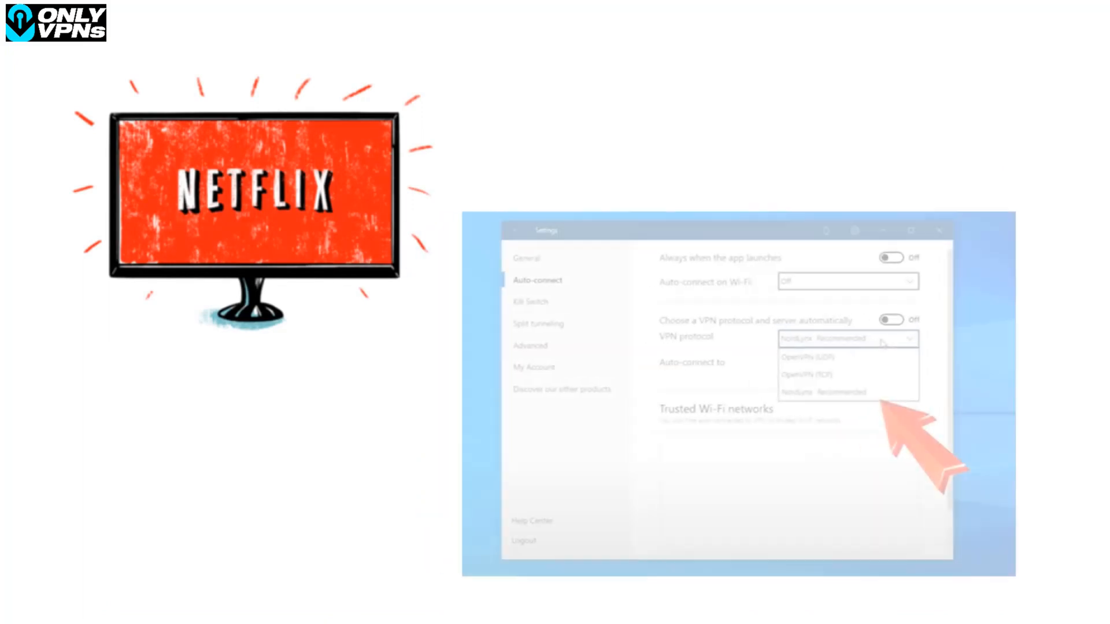